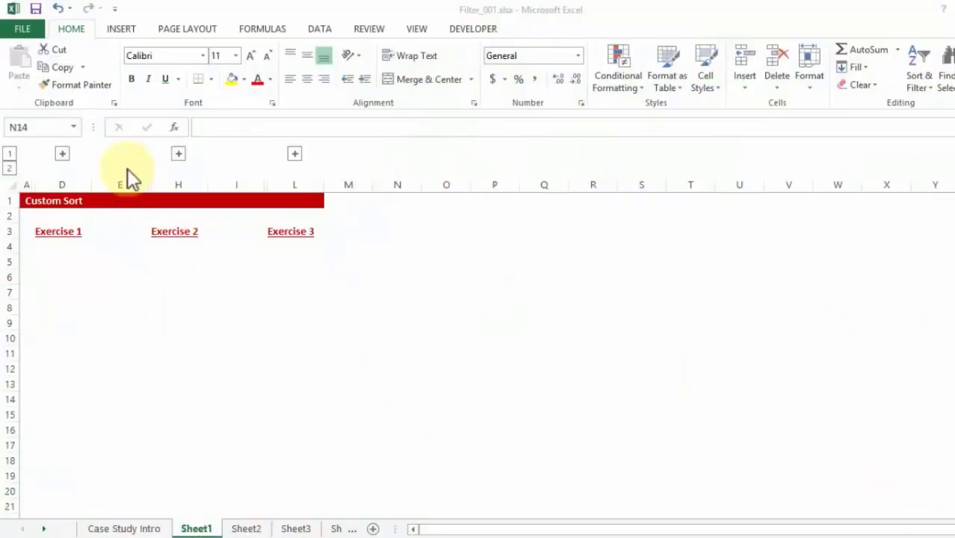
# Expand the grouped columns so the Month and Amt. $ table becomes visible.
pyautogui.click(61, 153)
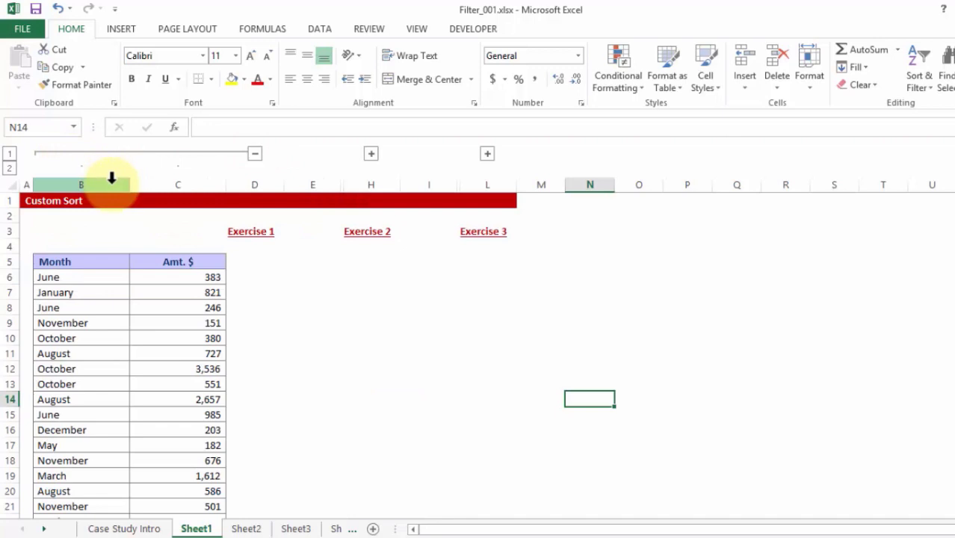
# Switch to the Data tab and put the active cell inside the Month/amount table.
pyautogui.click(320, 29)
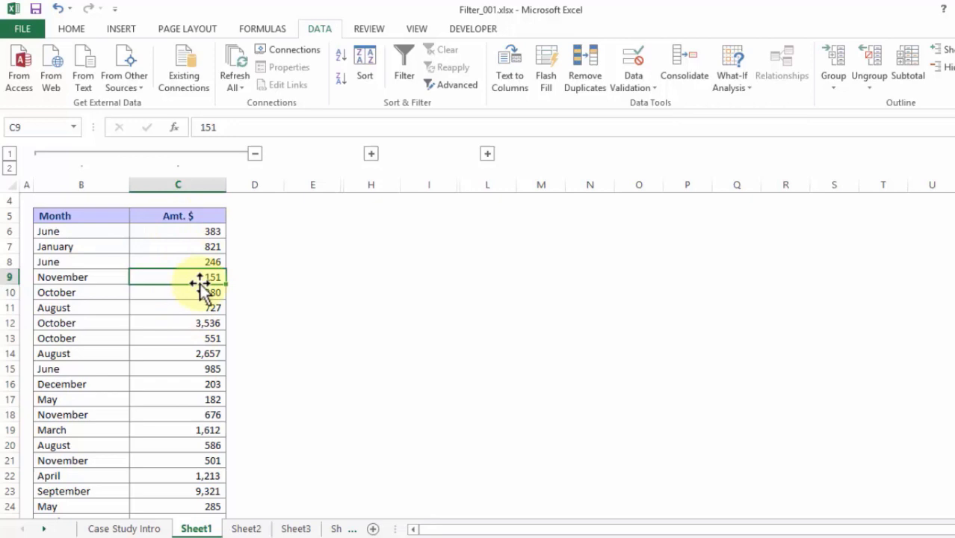
pyautogui.click(81, 215)
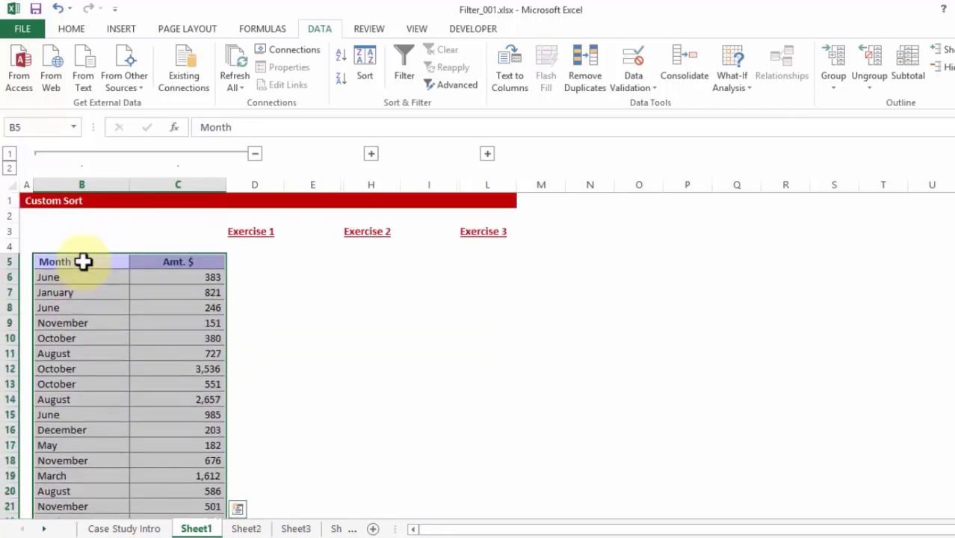
pyautogui.moveTo(216, 120)
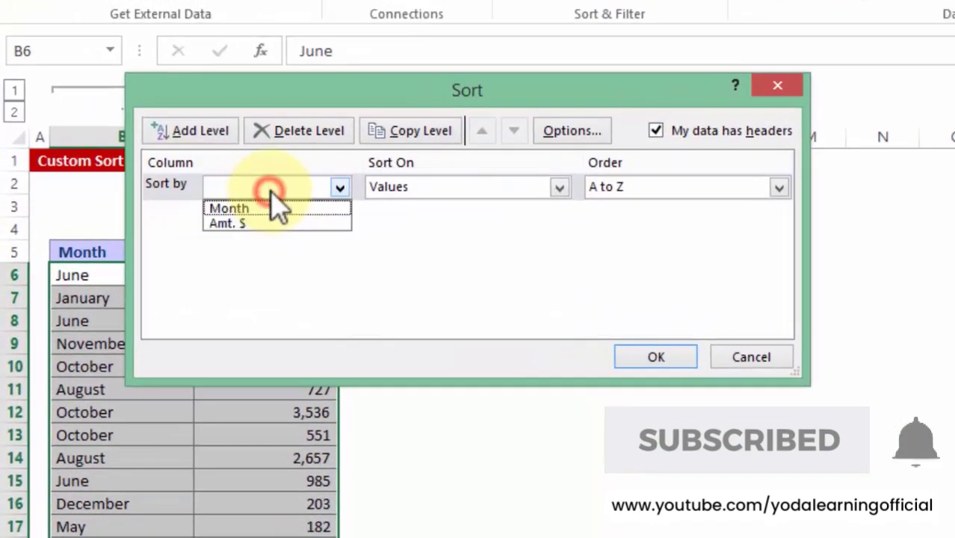
# Sort by Amt. $ largest to smallest with the first row treated as headers.
pyautogui.click(227, 223)
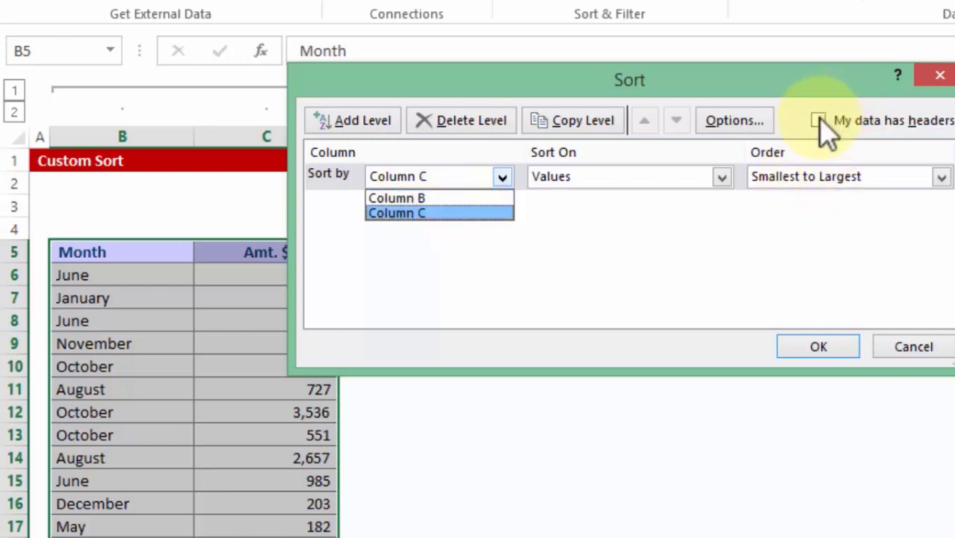
pyautogui.click(819, 119)
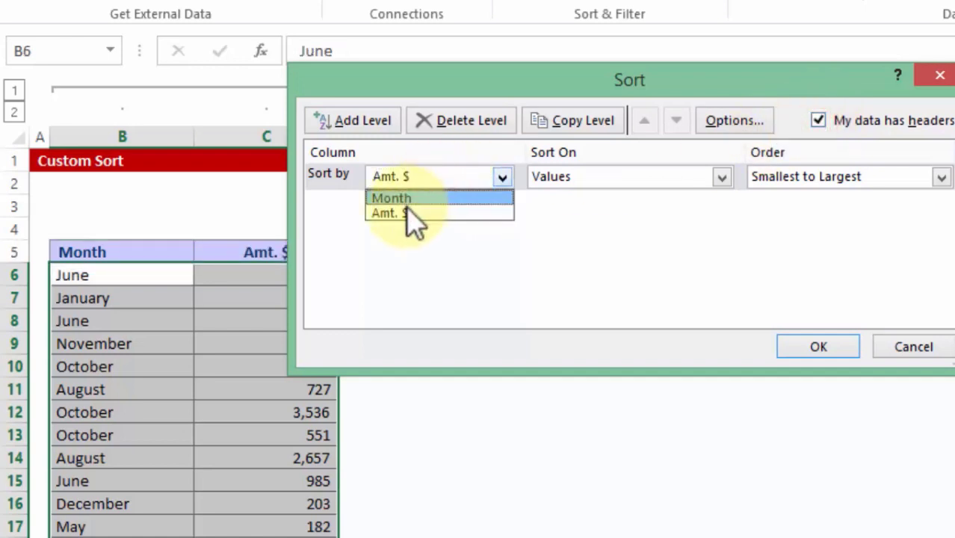
pyautogui.click(387, 212)
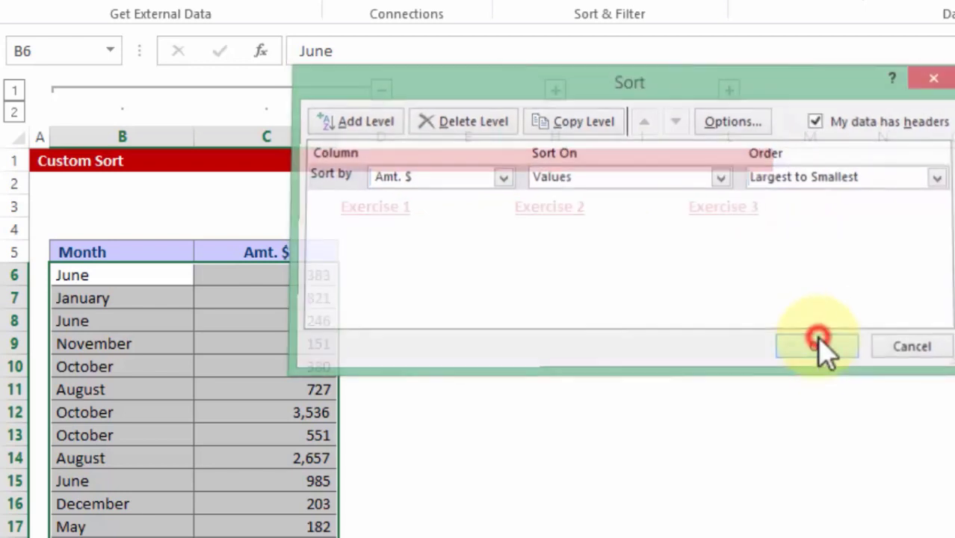
pyautogui.click(816, 346)
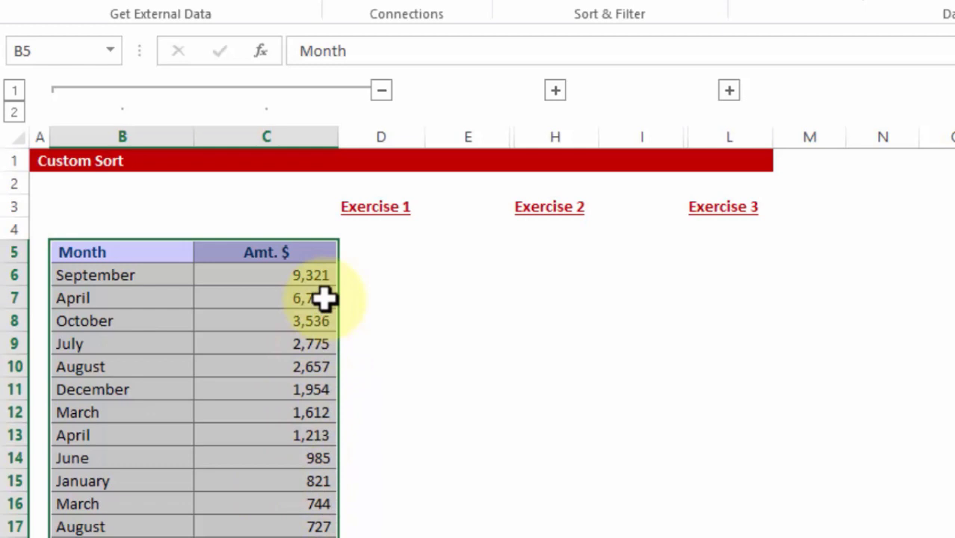
pyautogui.moveTo(424, 310)
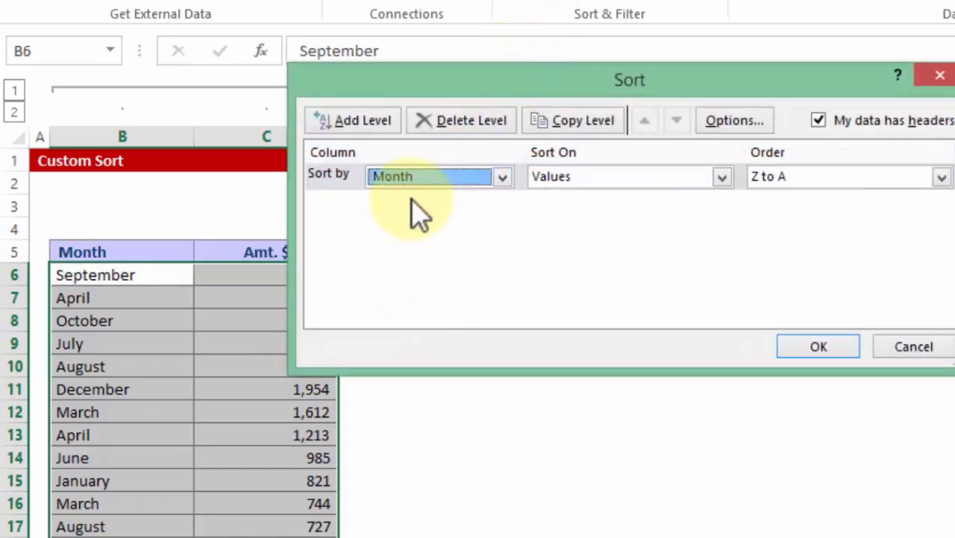
# Sort the table by Month in A to Z order.
pyautogui.click(942, 176)
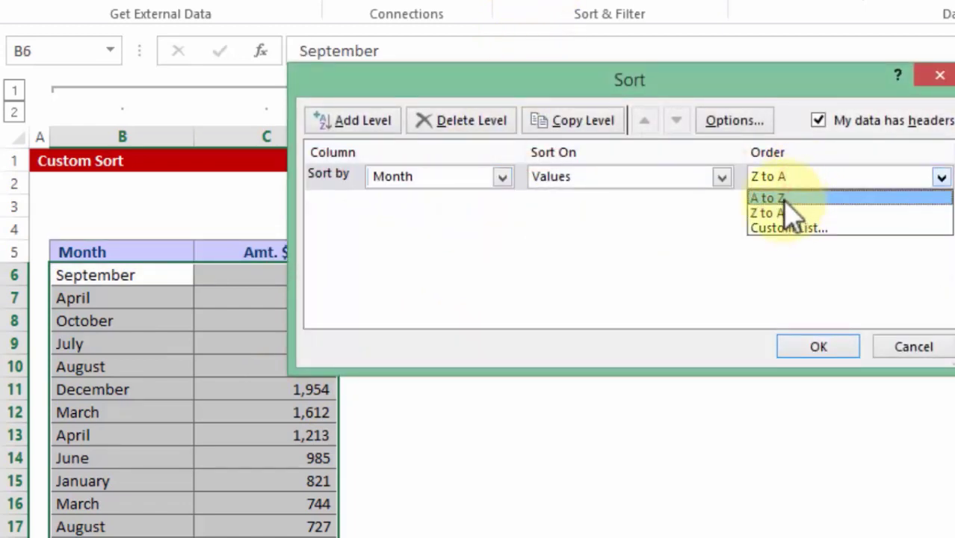
pyautogui.click(817, 346)
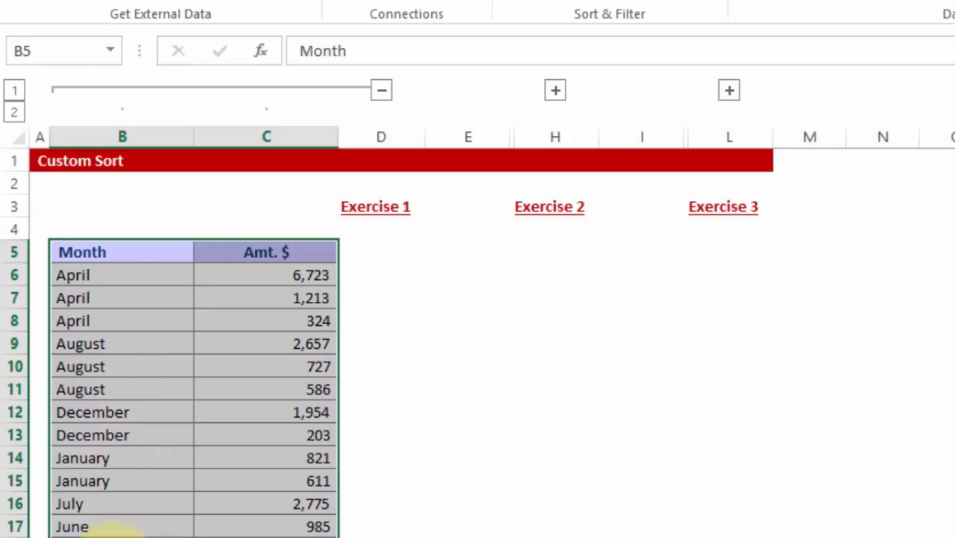
pyautogui.moveTo(318, 298)
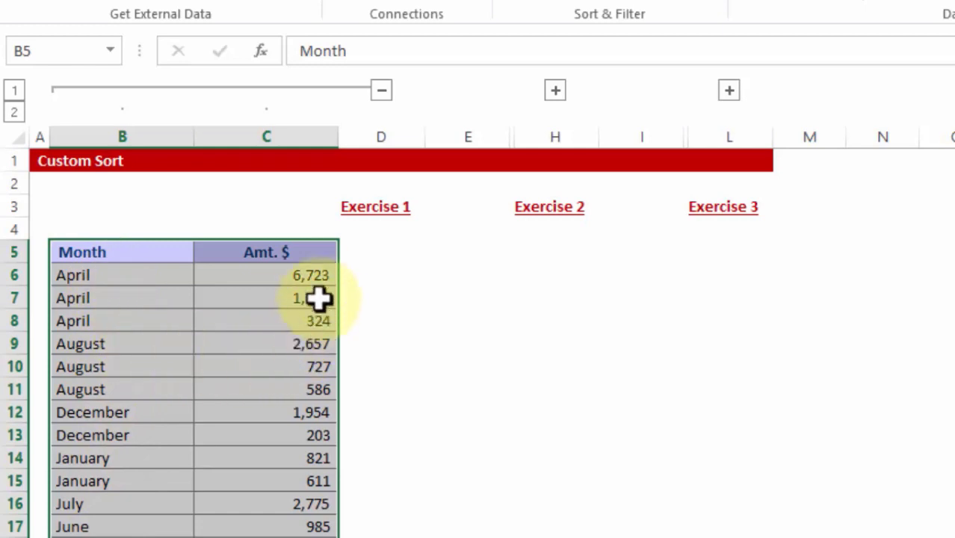
pyautogui.moveTo(352, 321)
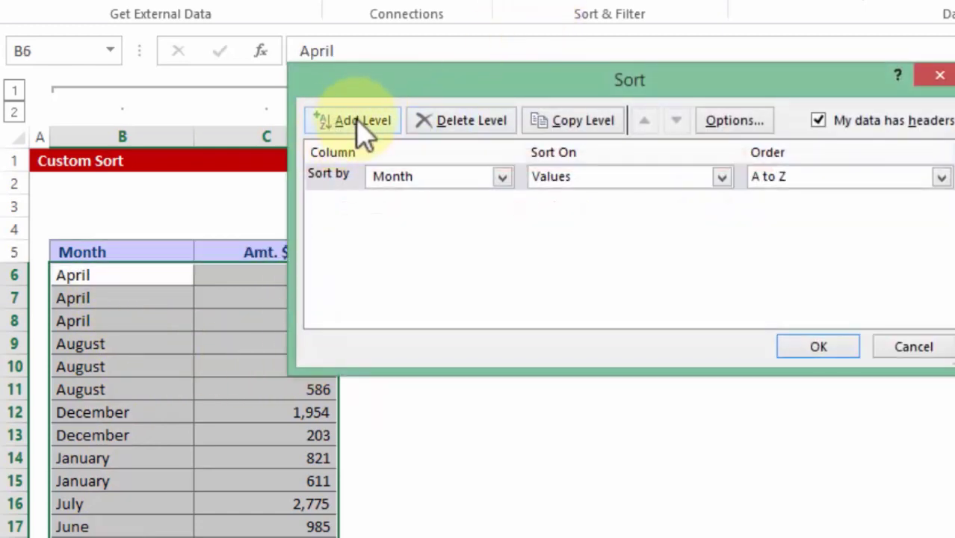
# Add a second Then by sort level and start choosing its column.
pyautogui.click(353, 119)
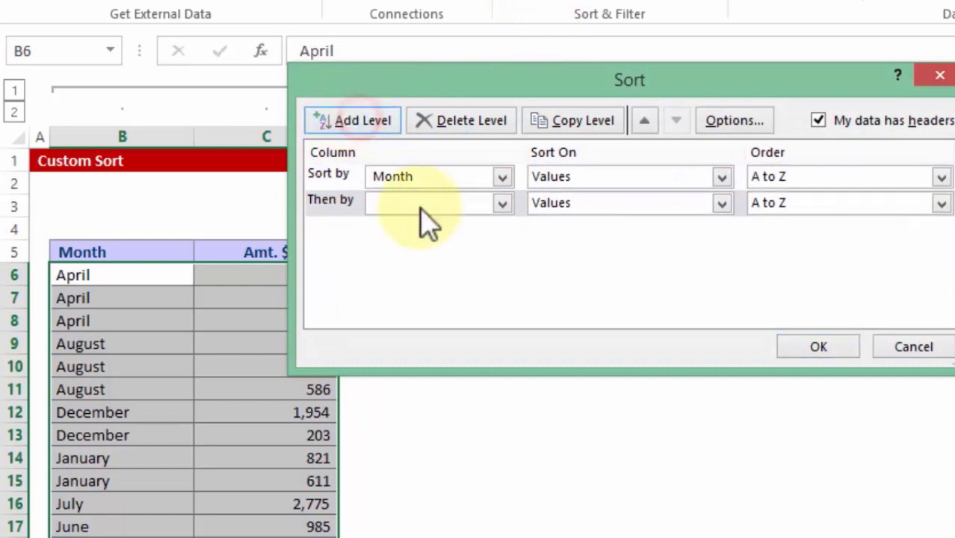
pyautogui.click(502, 203)
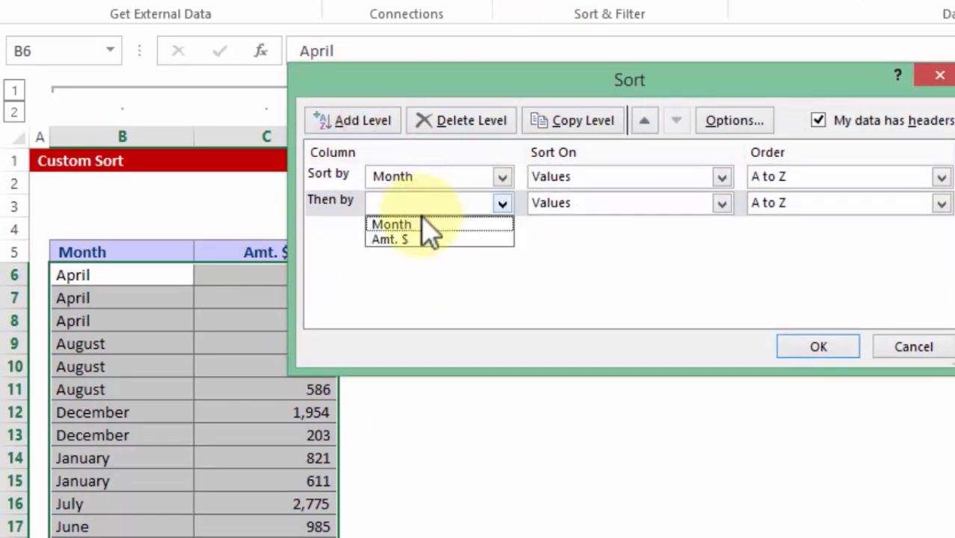